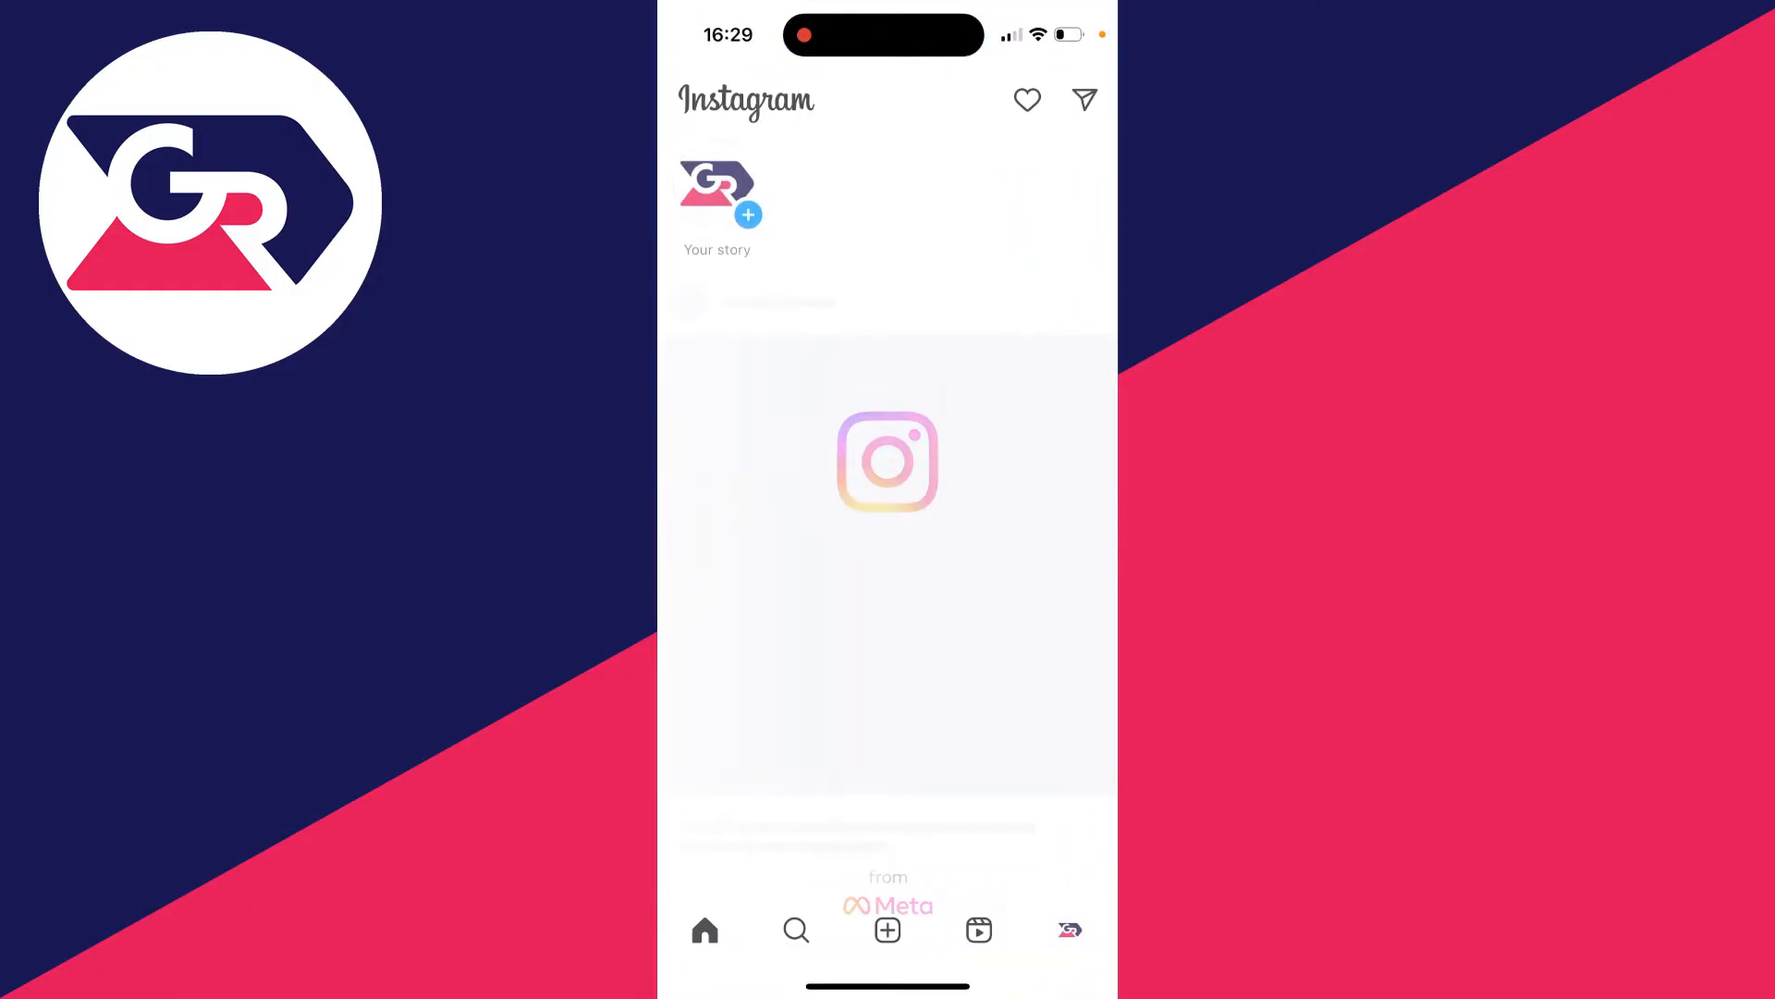
# - Close Instagram from its feed and return to the Home Screen as a restart attempt
pyautogui.click(1067, 930)
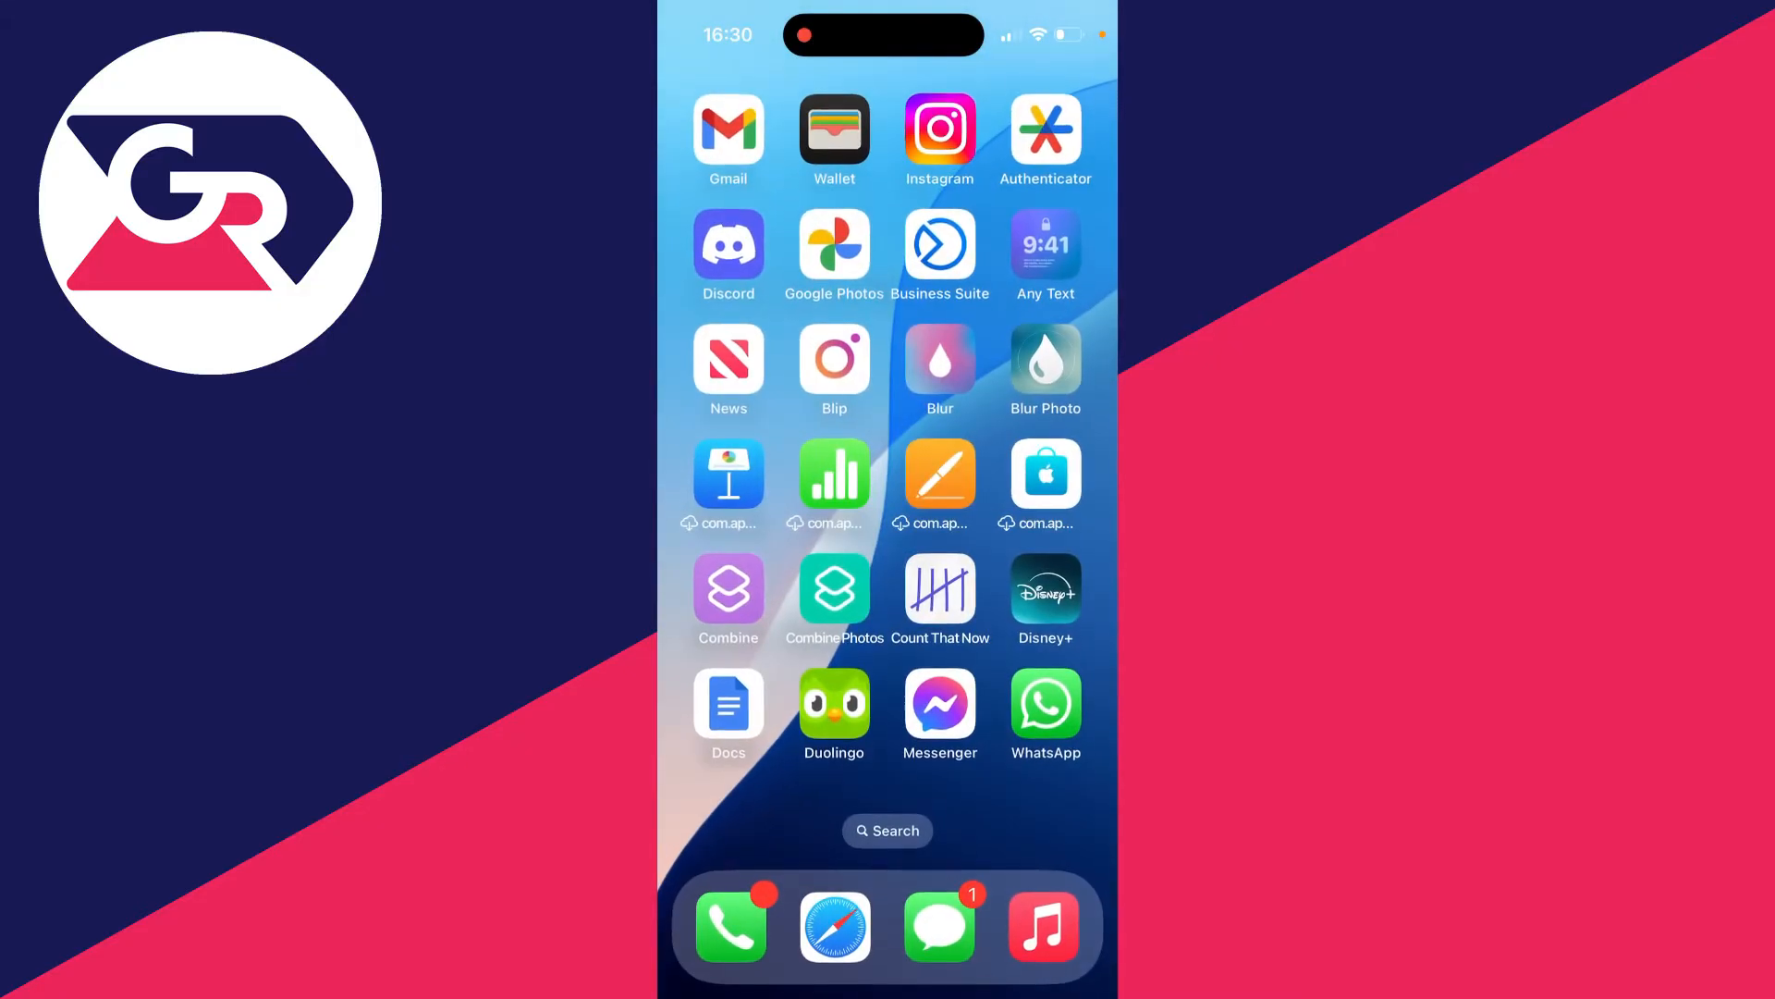
# - Search the App Store for Instagram to check for an update, then return home
pyautogui.hscroll(-3)
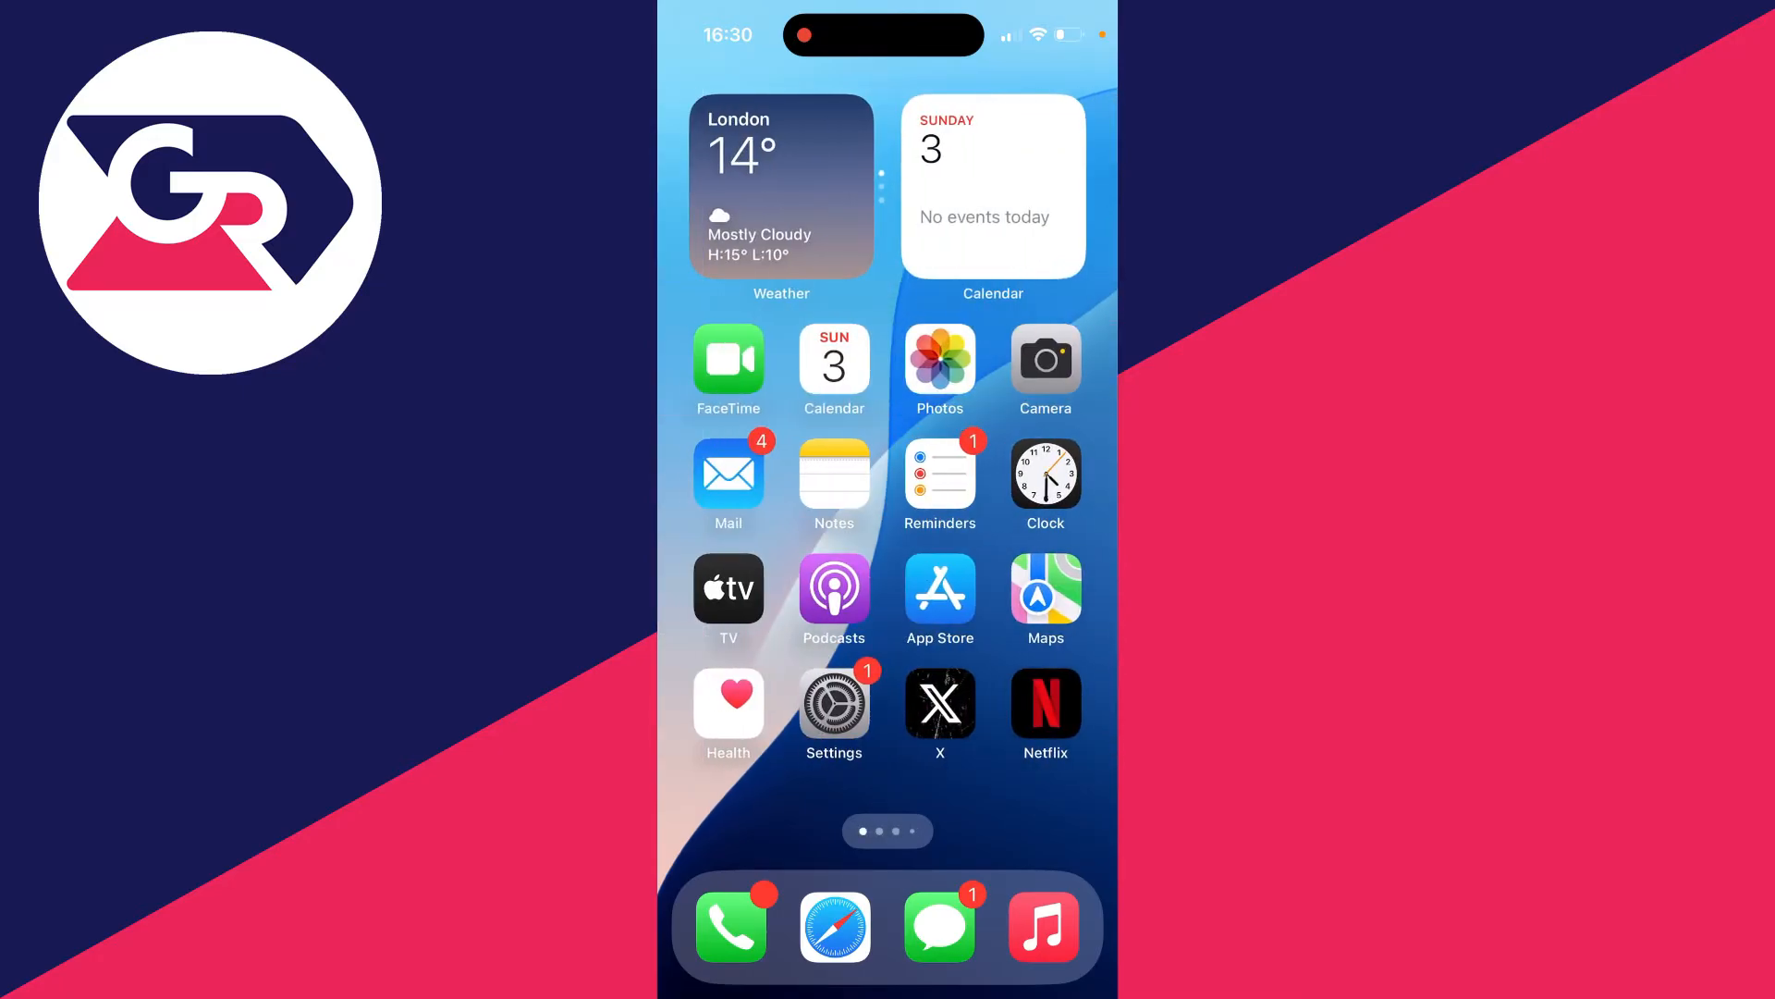
pyautogui.click(939, 588)
pyautogui.write('in')
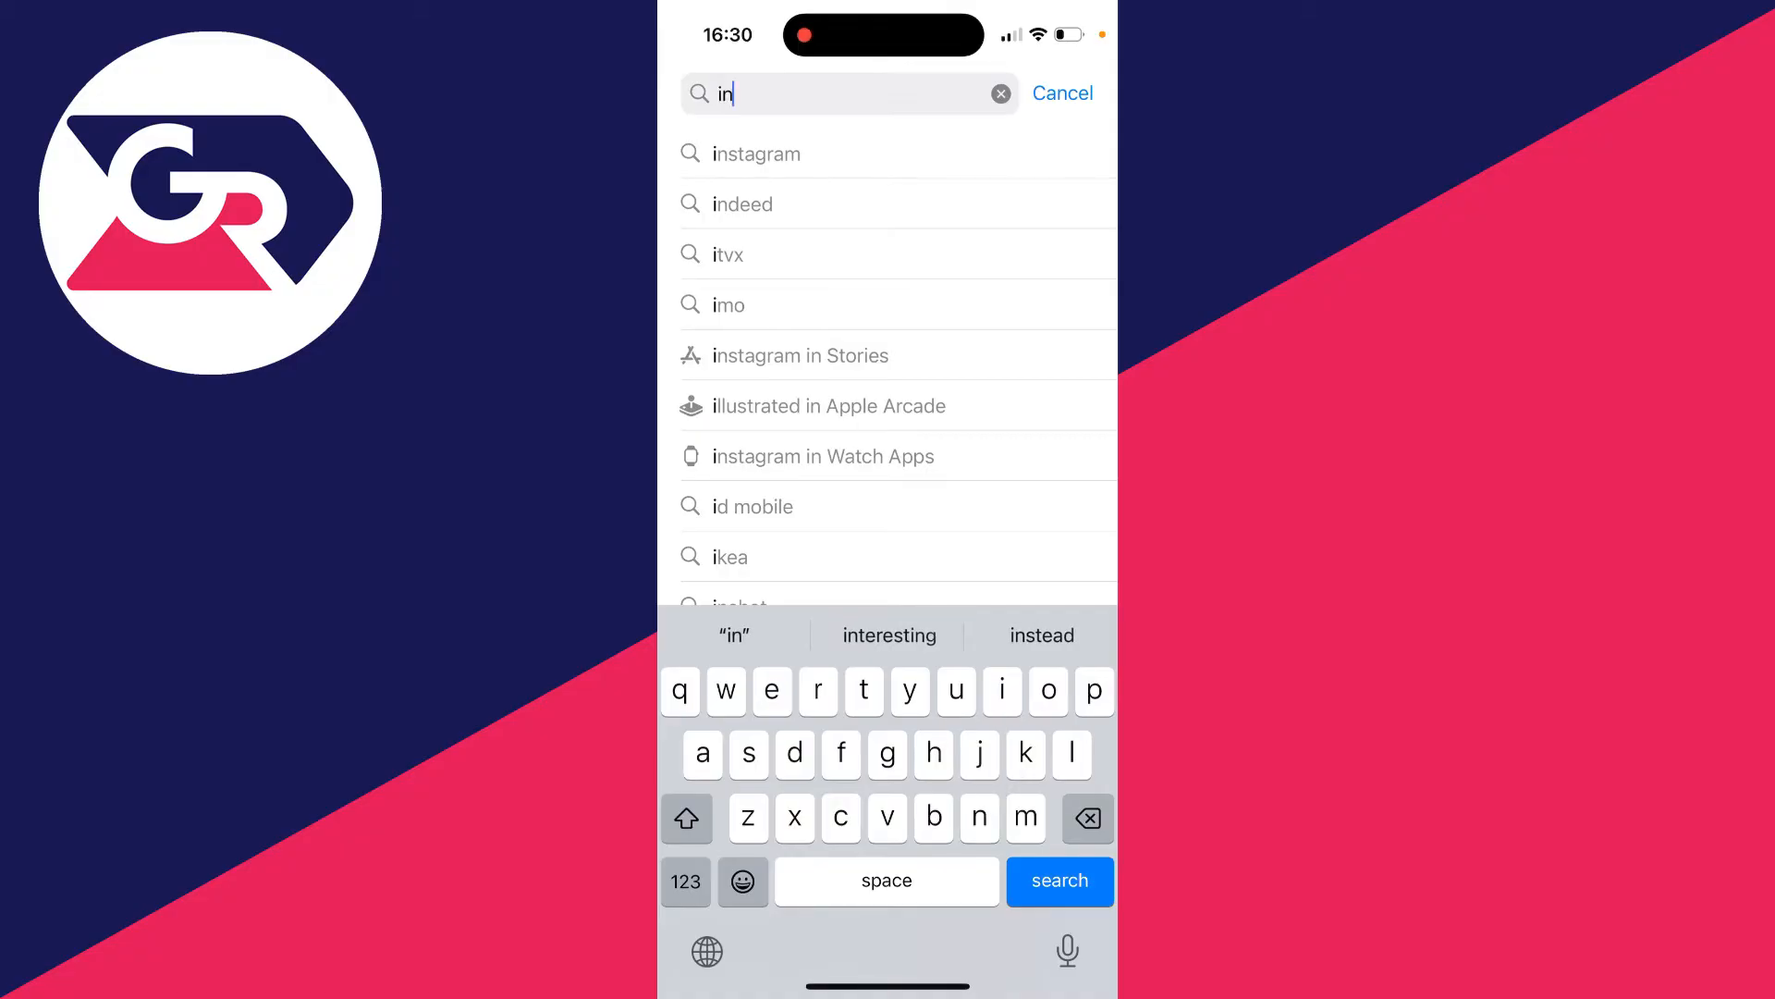
pyautogui.click(757, 153)
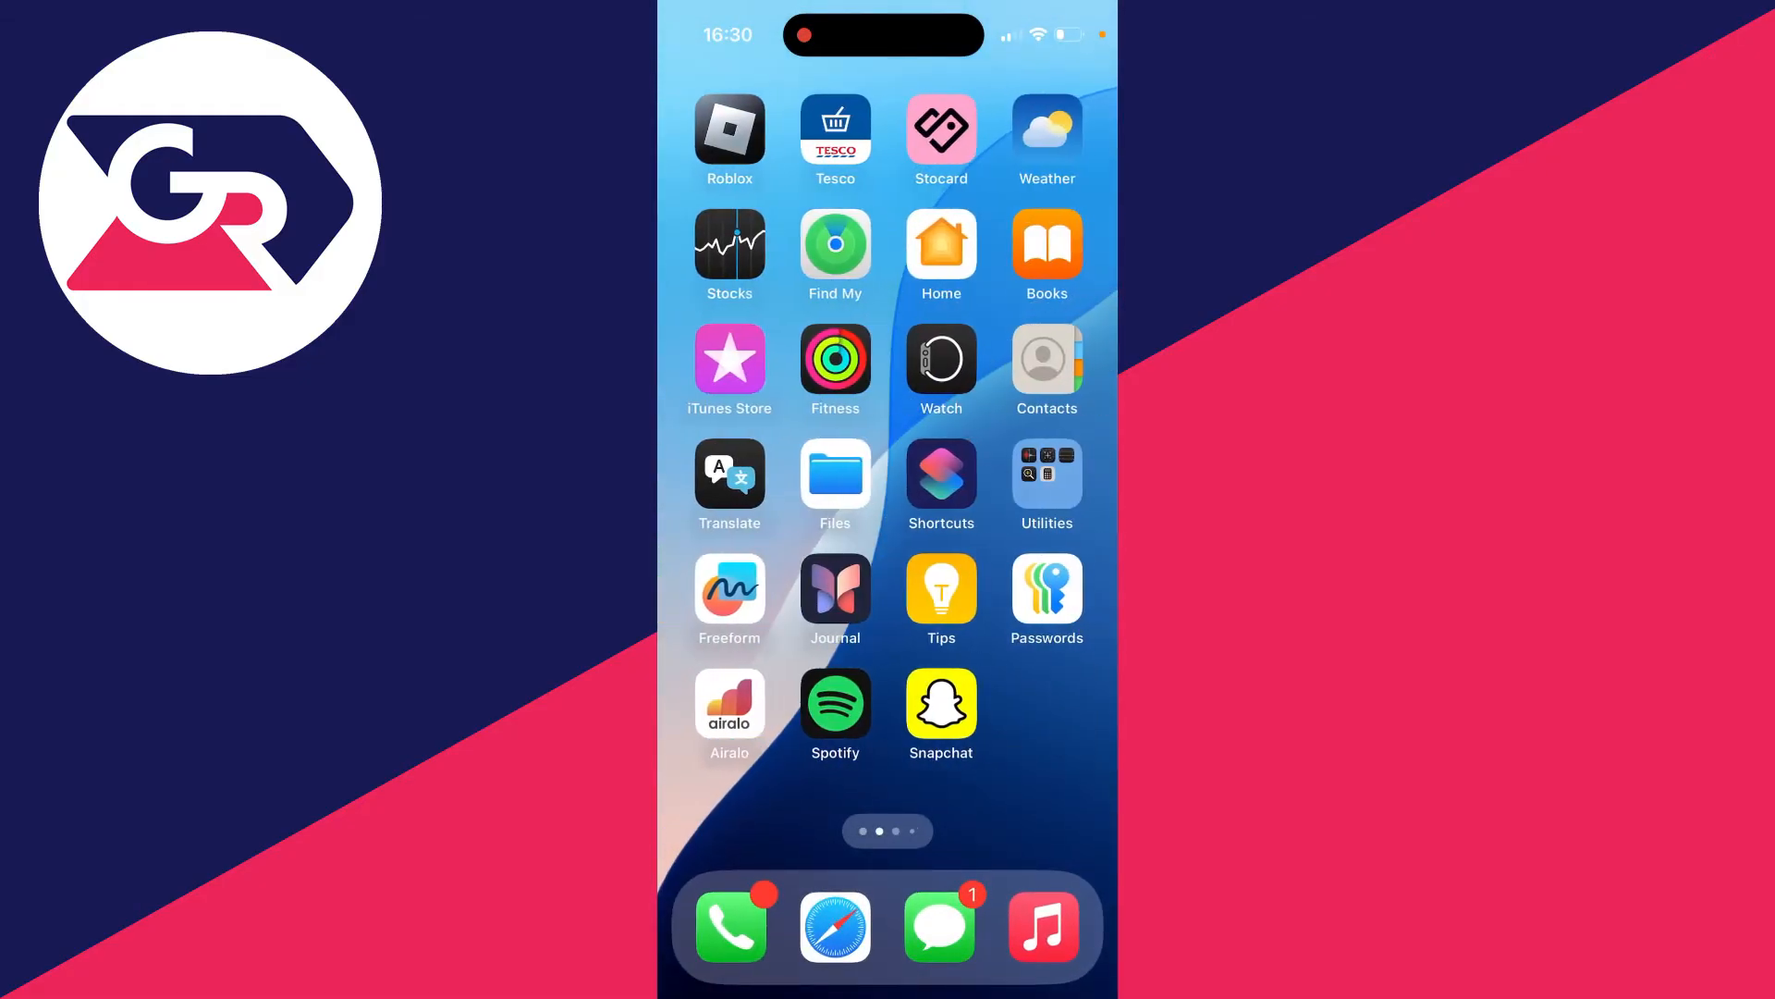
# - Delete Instagram from the Home Screen and bring up its App Store listing
pyautogui.hscroll(-3)
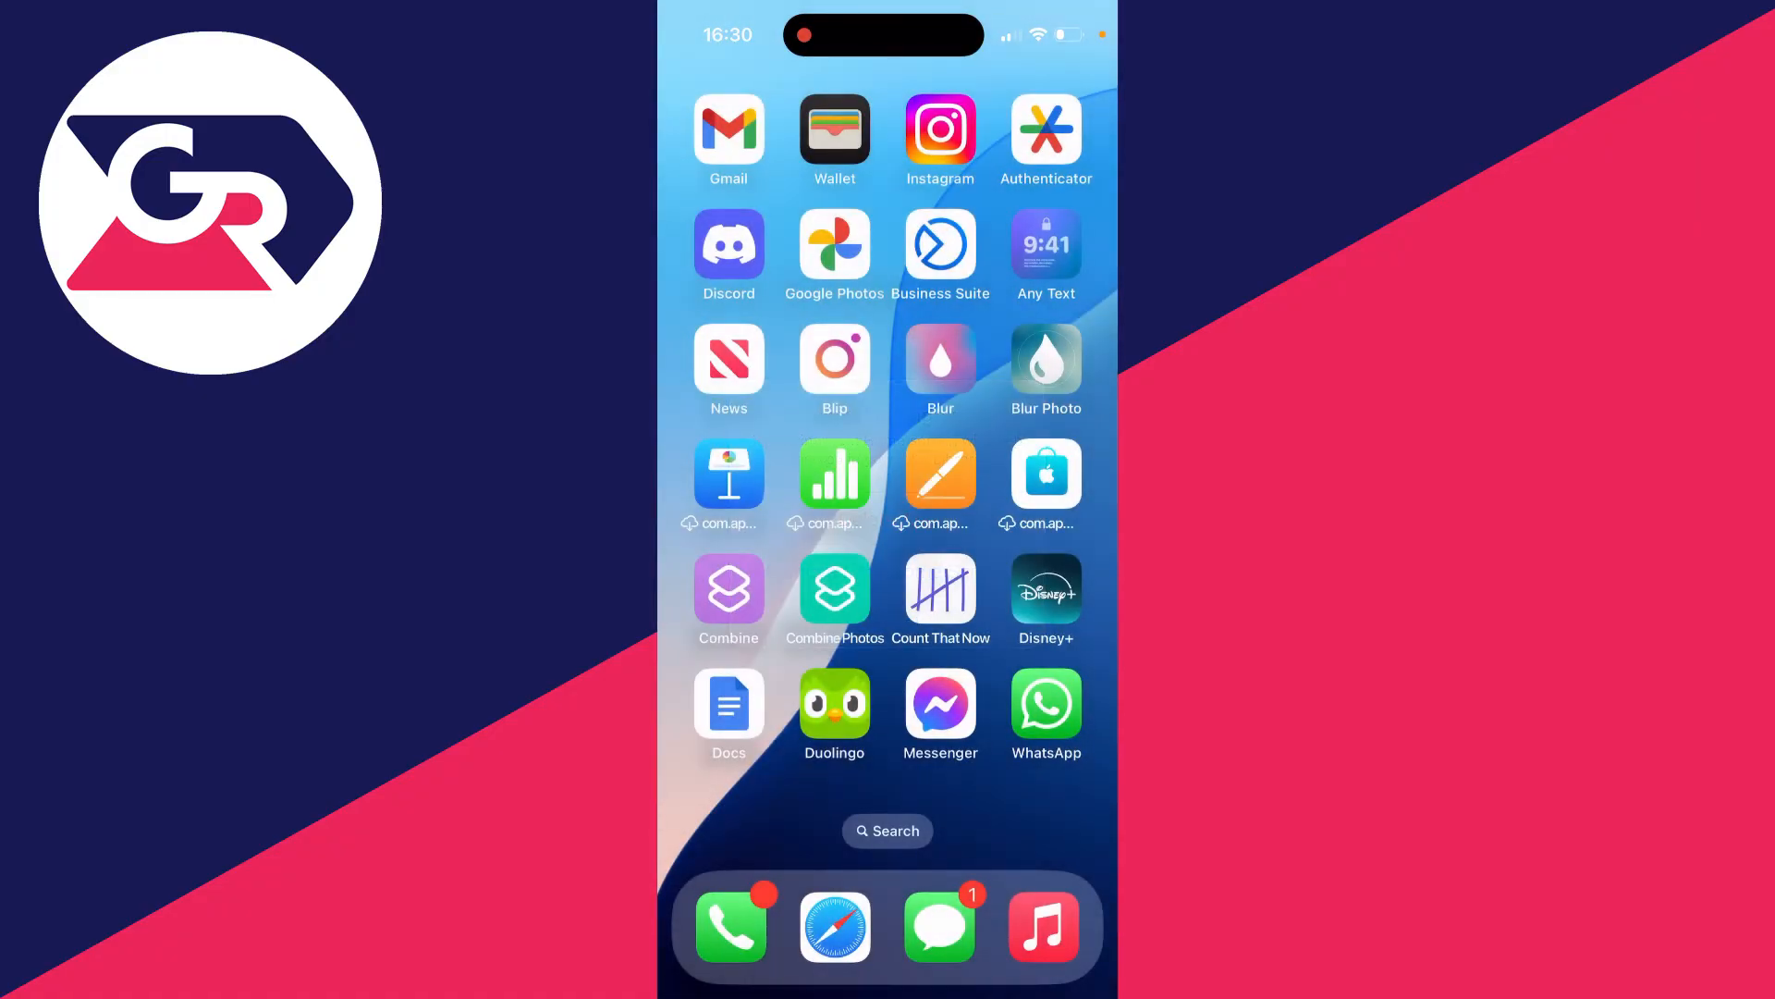
pyautogui.hscroll(-3)
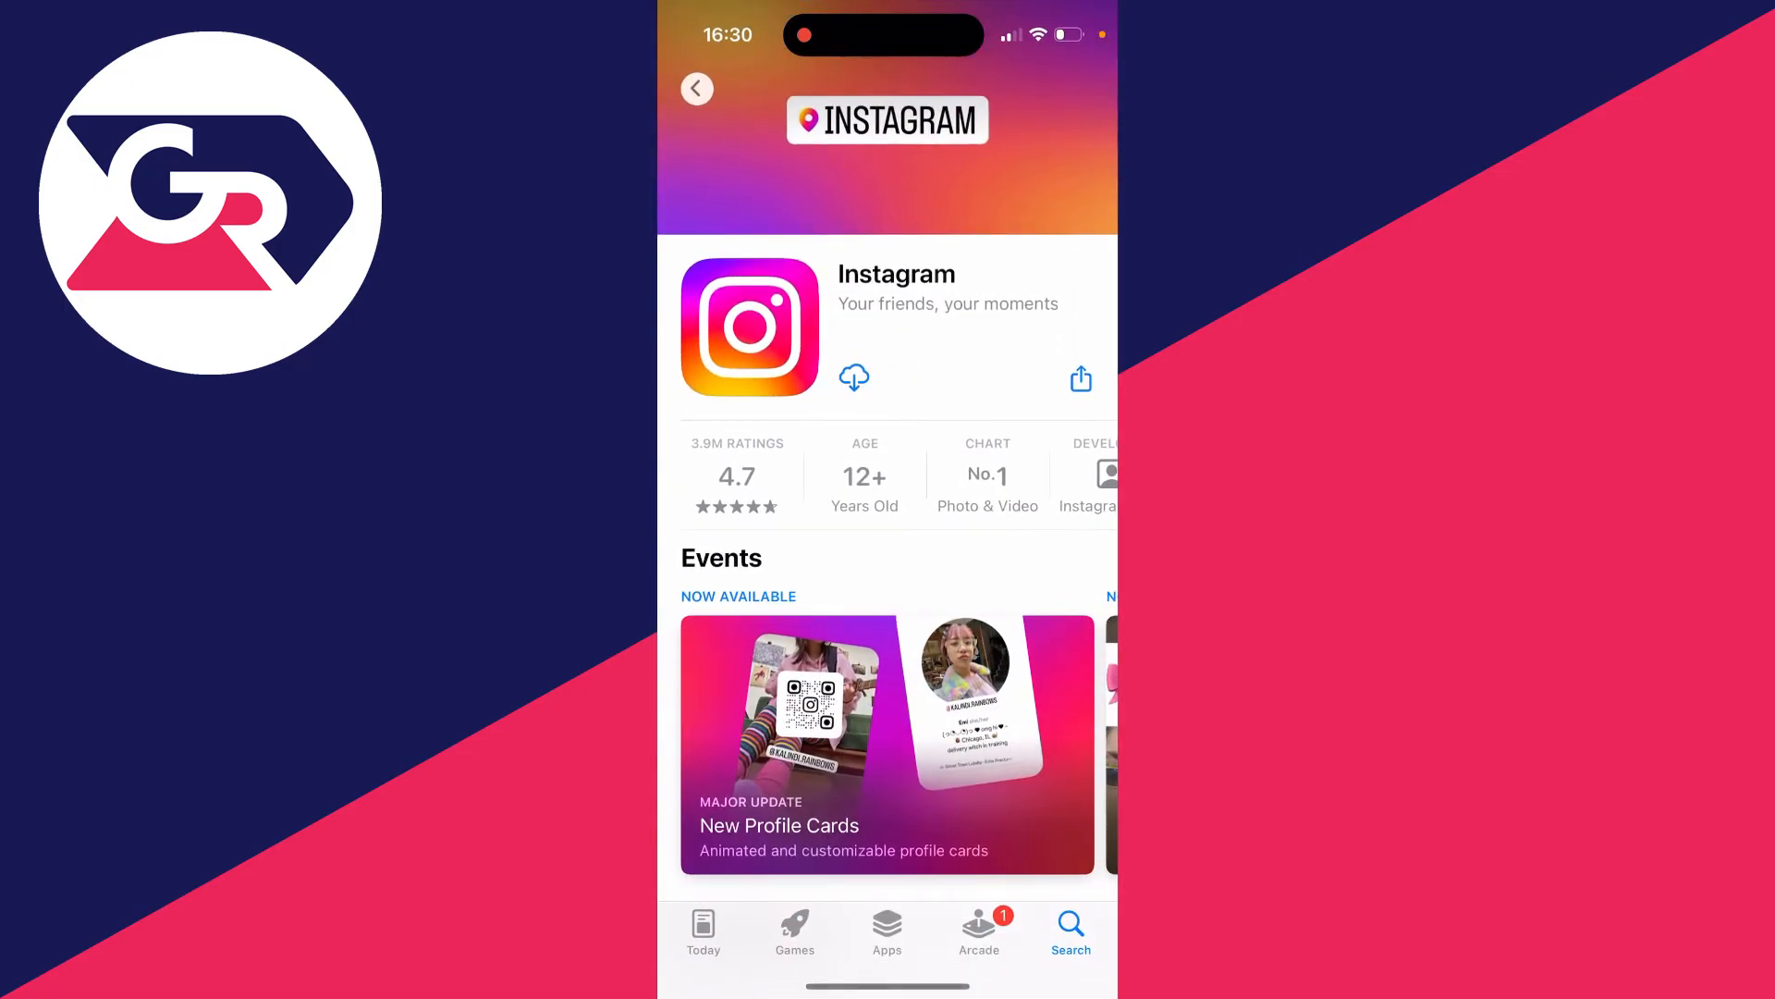
# - Reinstall Instagram from the App Store and reach the Report a technical problem prompt
pyautogui.click(854, 377)
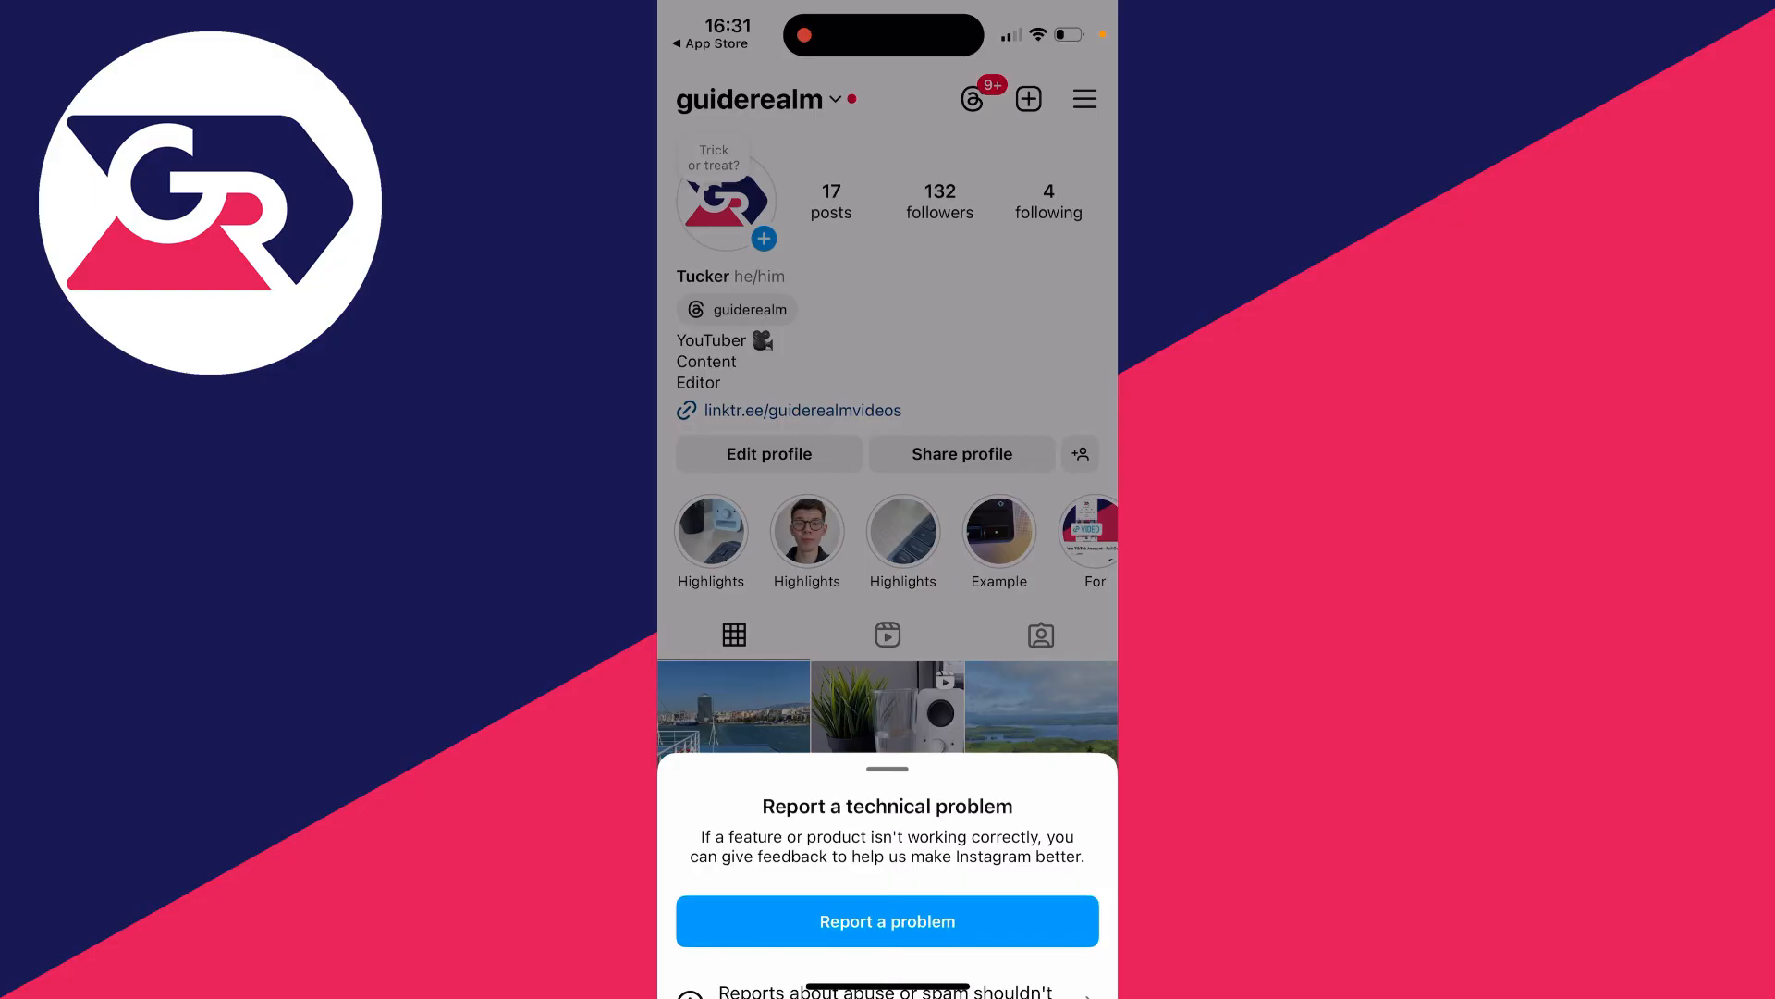
# - Start a problem report including logs and diagnostics, reach the description, then return to the logs question
pyautogui.click(886, 921)
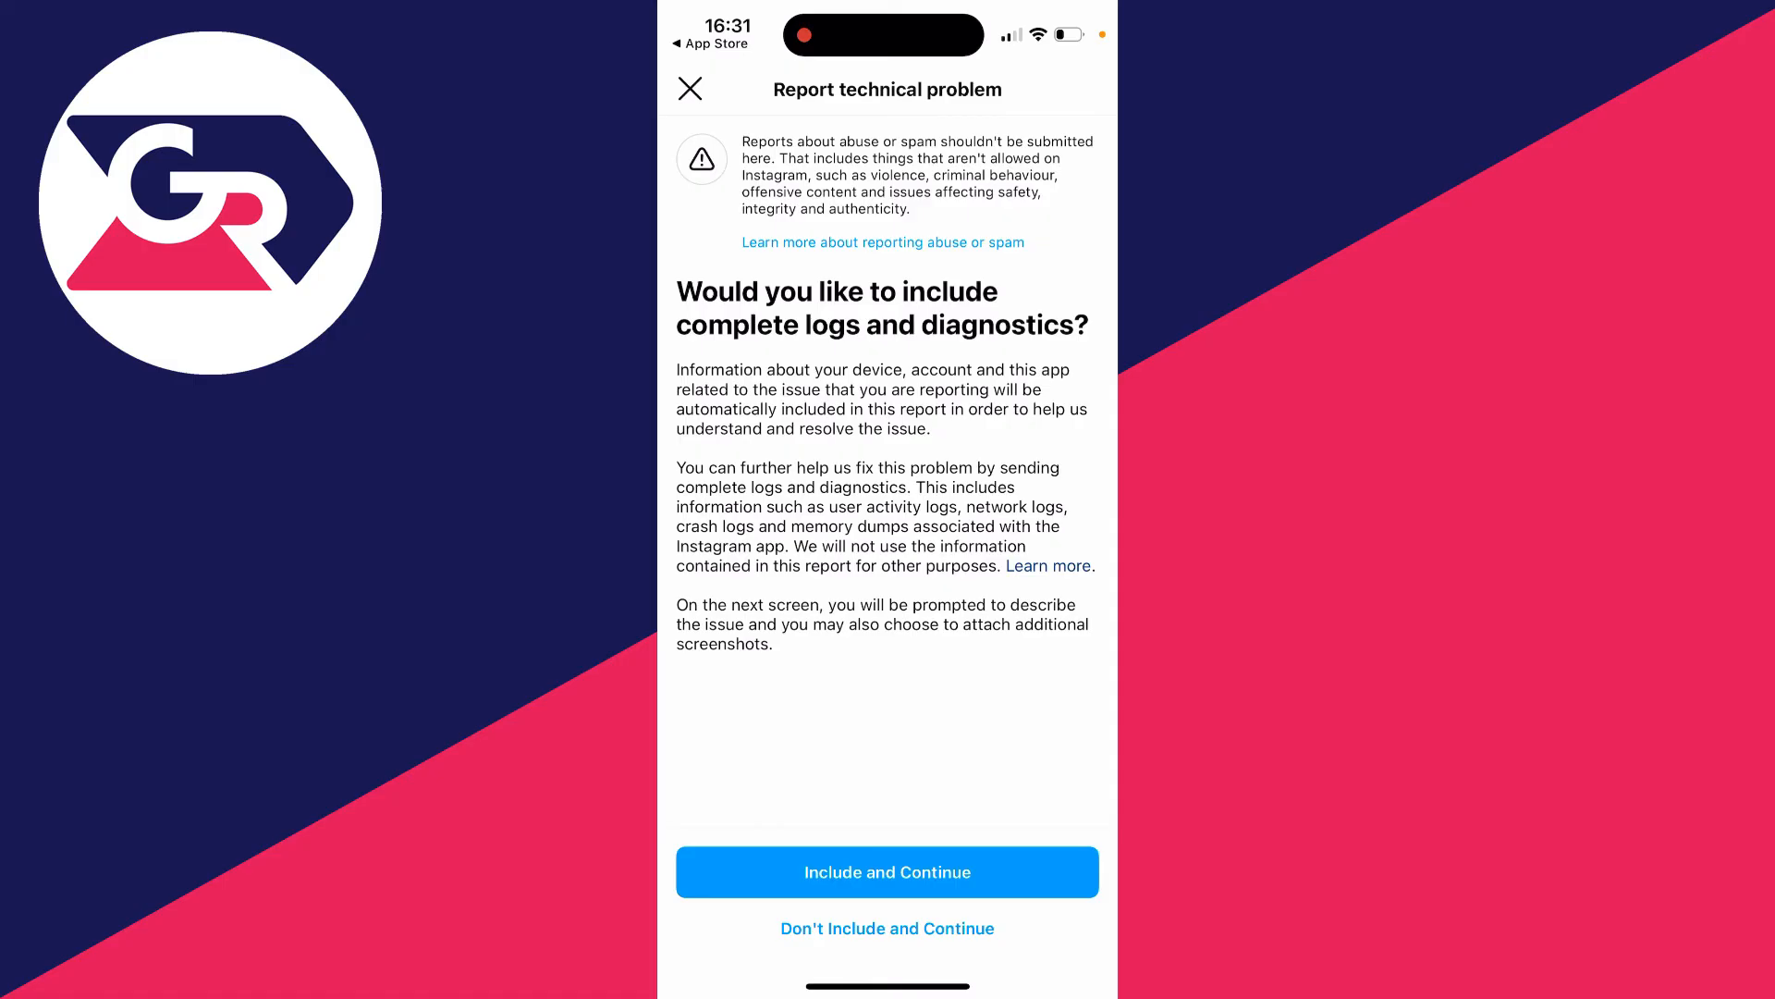
pyautogui.click(886, 871)
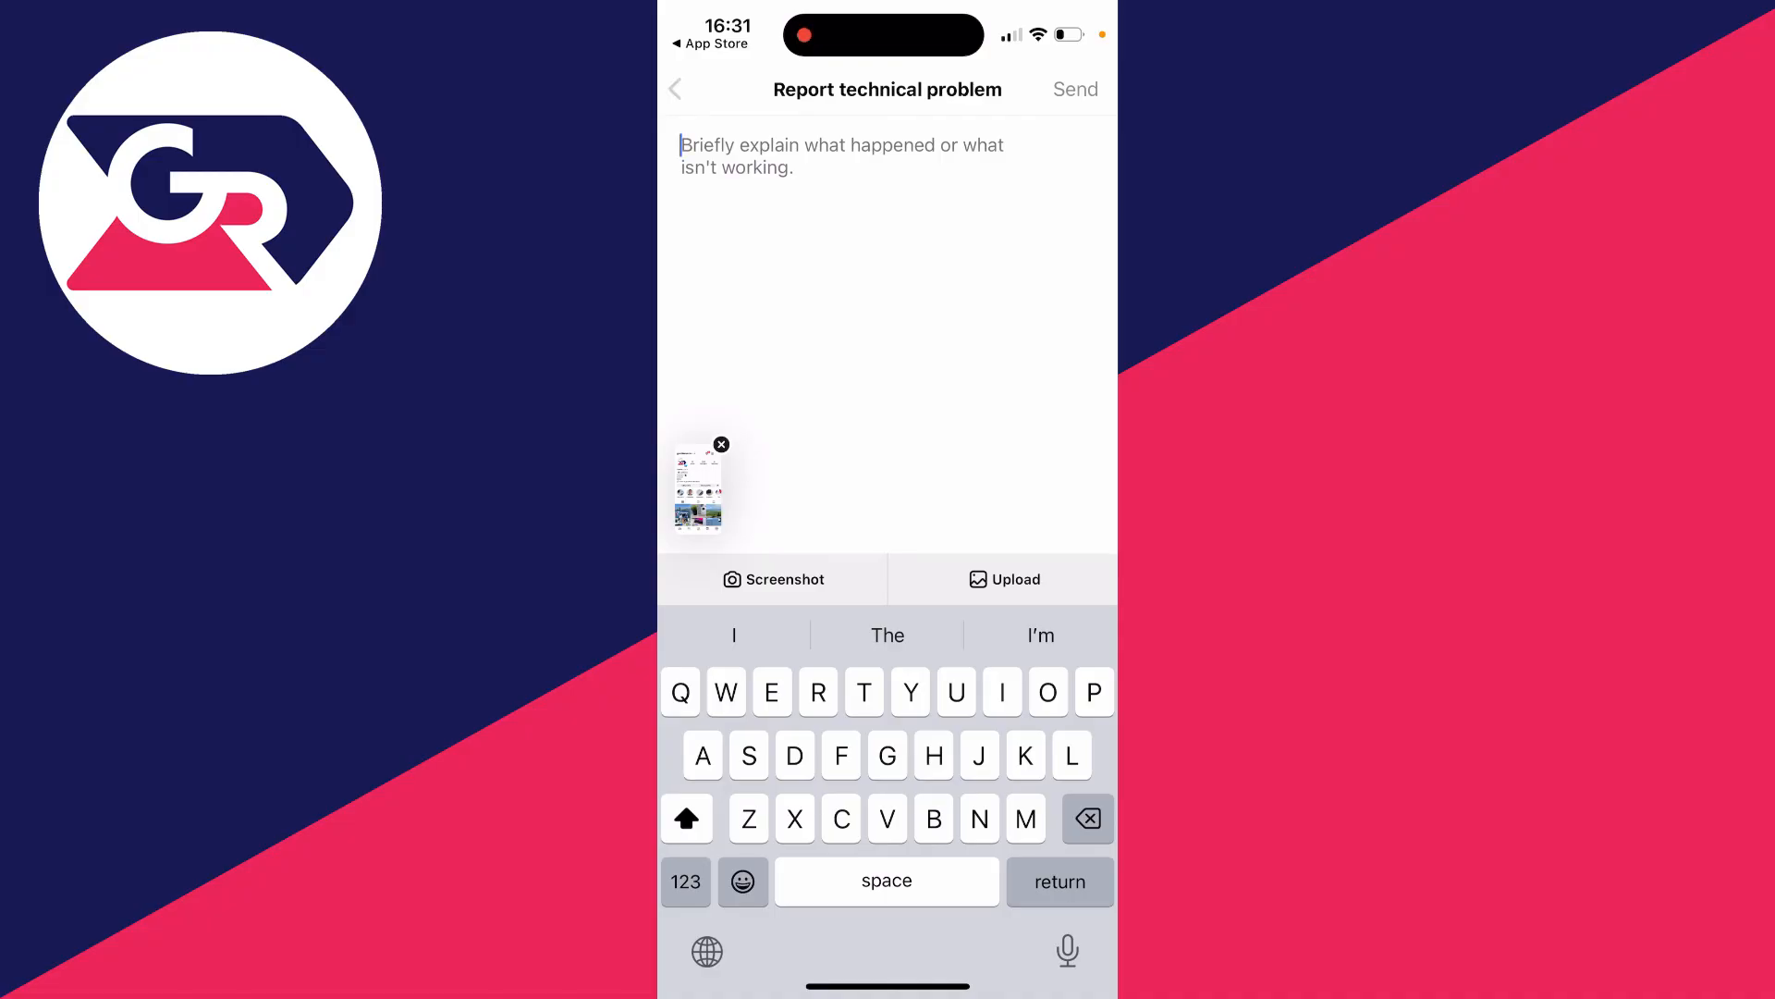
pyautogui.click(1073, 88)
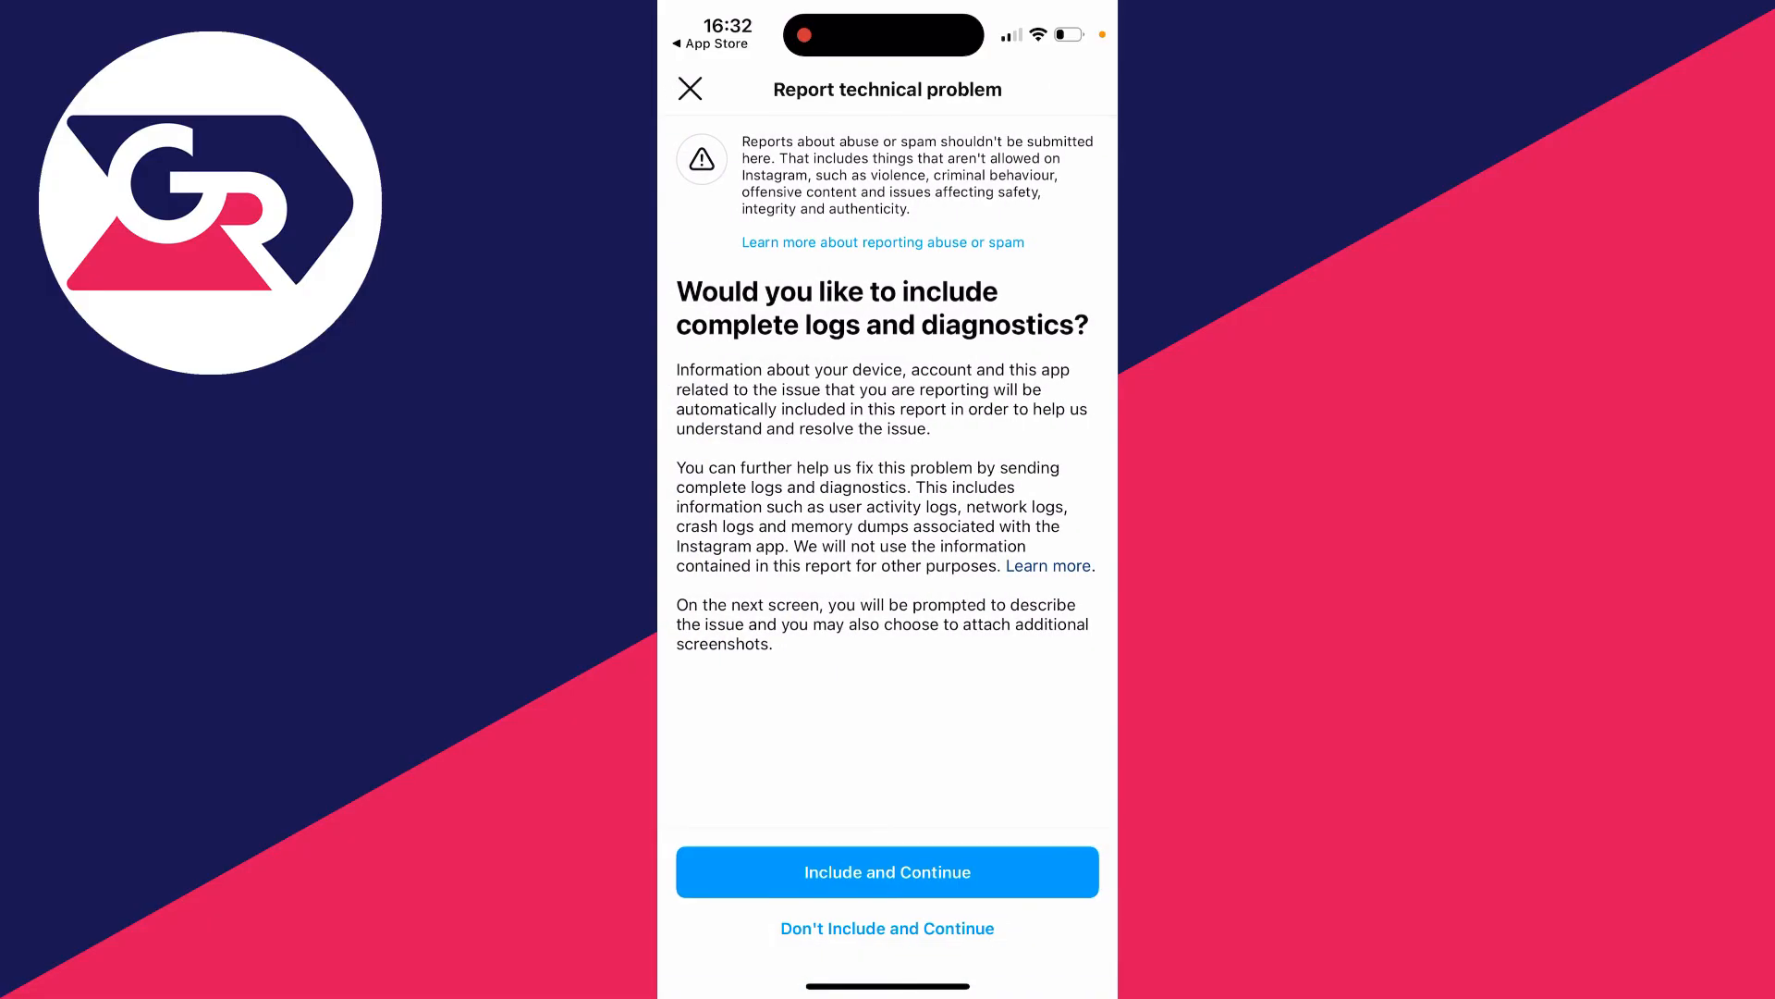